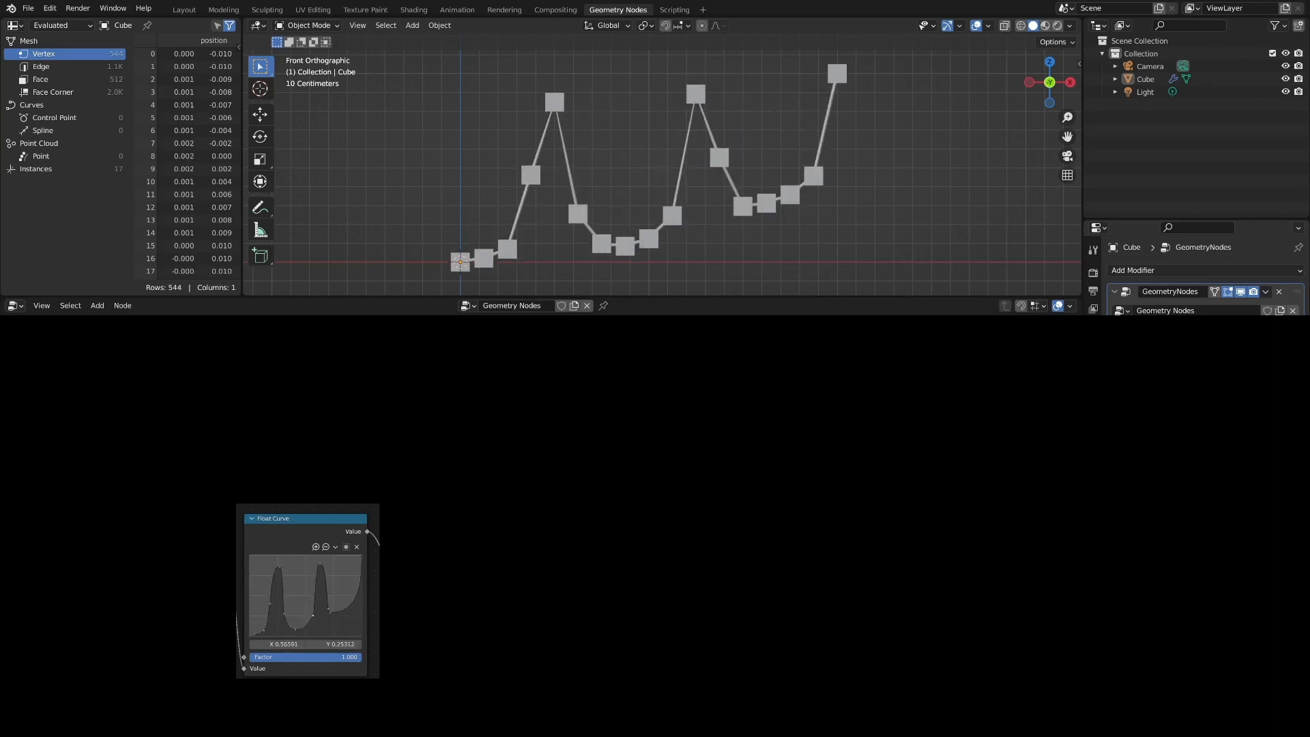
Reset the scene to the default cube with a fresh Geometry Nodes modifier
click(183, 10)
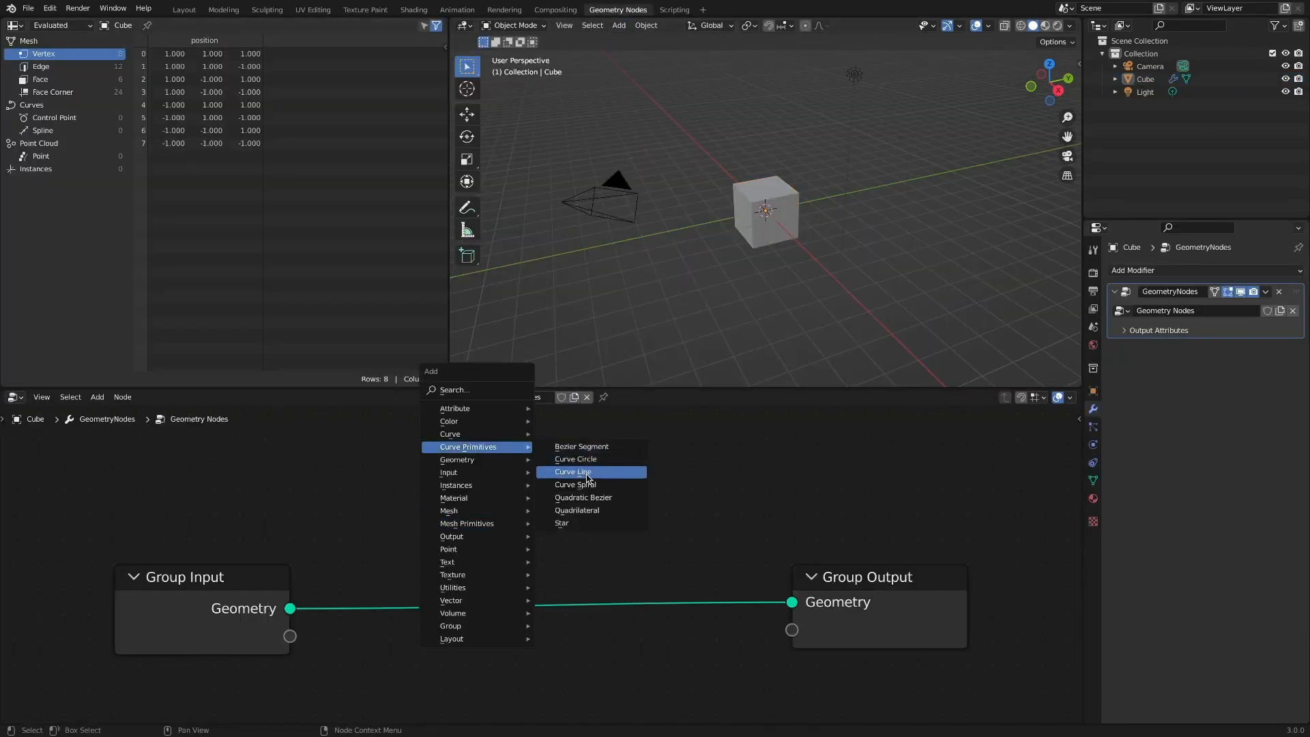
Add a Curve Line ending at X 2 m, mesh it with Curve to Mesh using a Curve Circle profile
click(573, 471)
text(2)
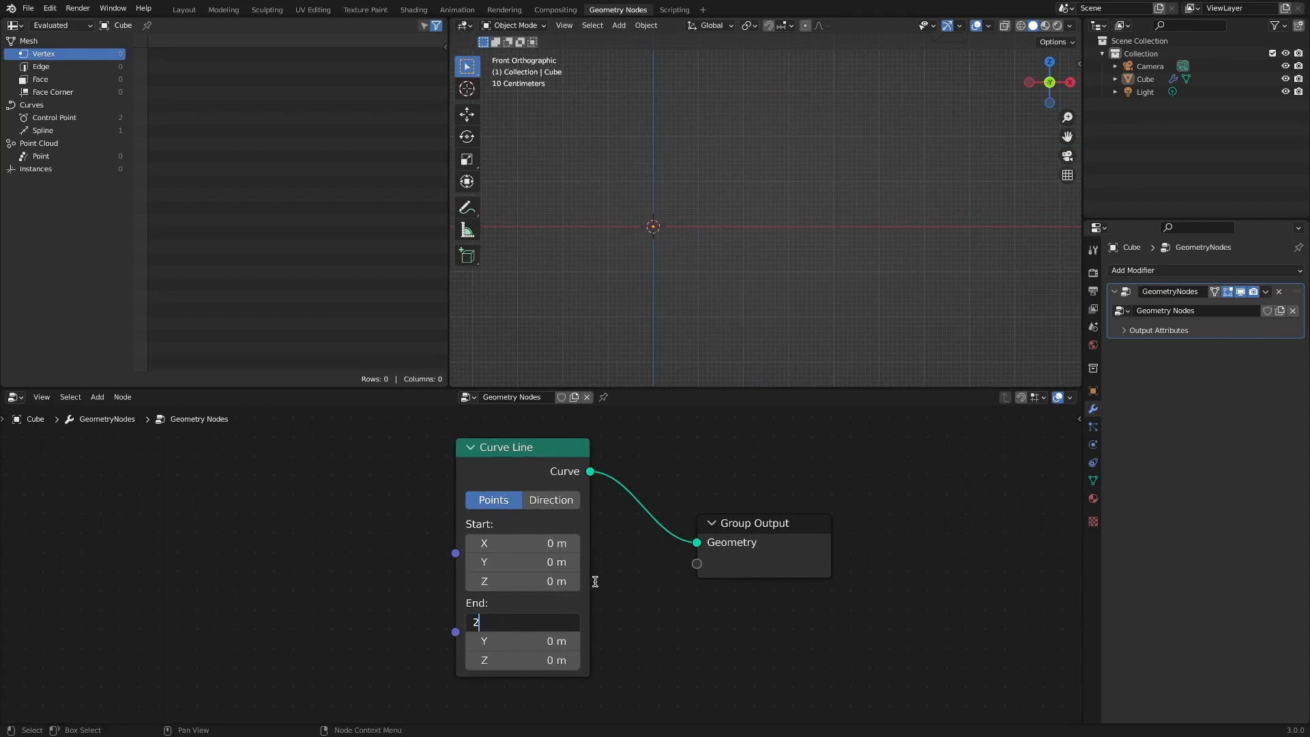
key(Return)
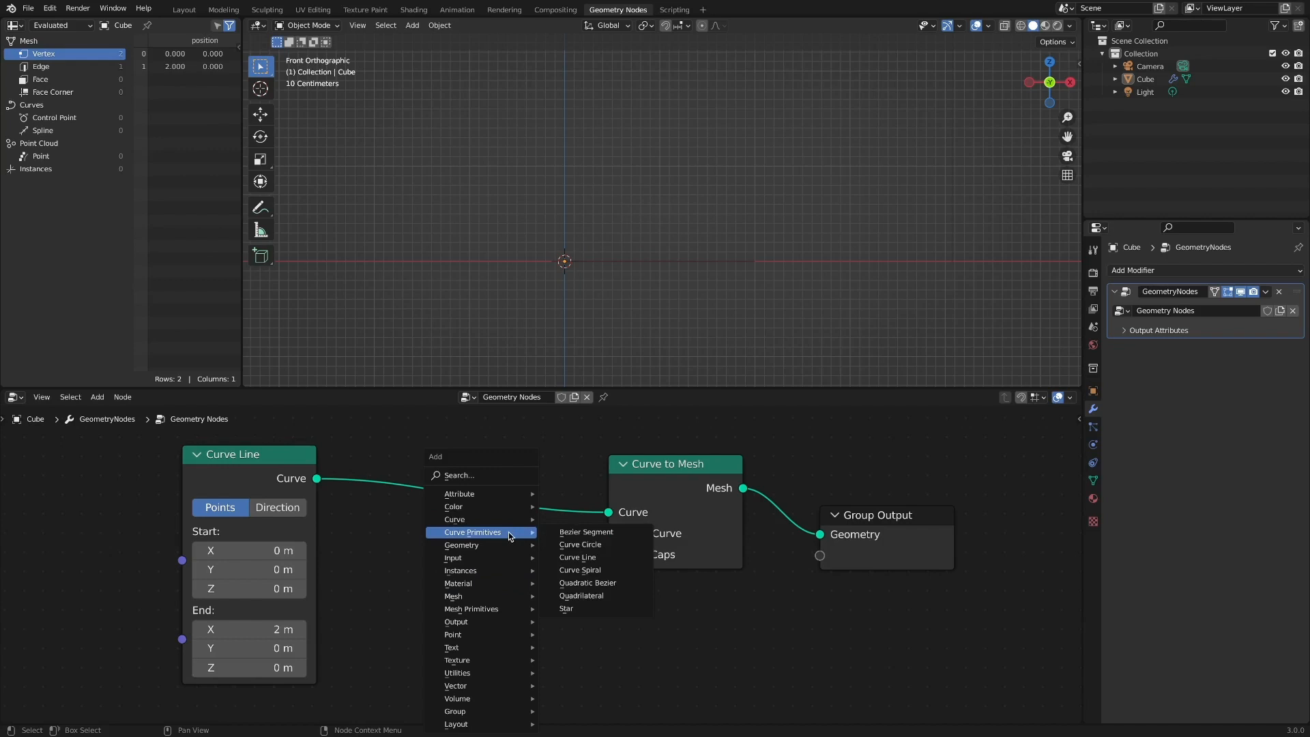
click(579, 545)
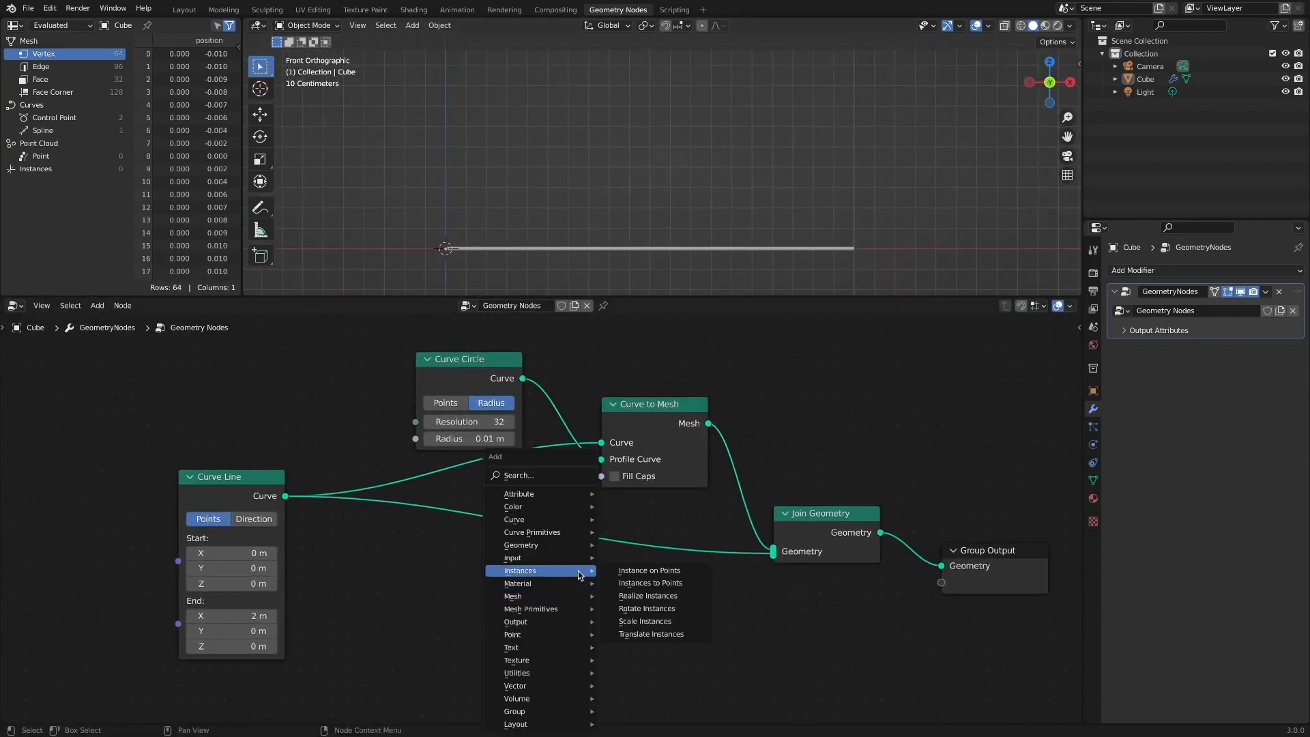
Instance 0.1 m cubes on the line's points via Instance on Points with a Cube primitive
click(649, 570)
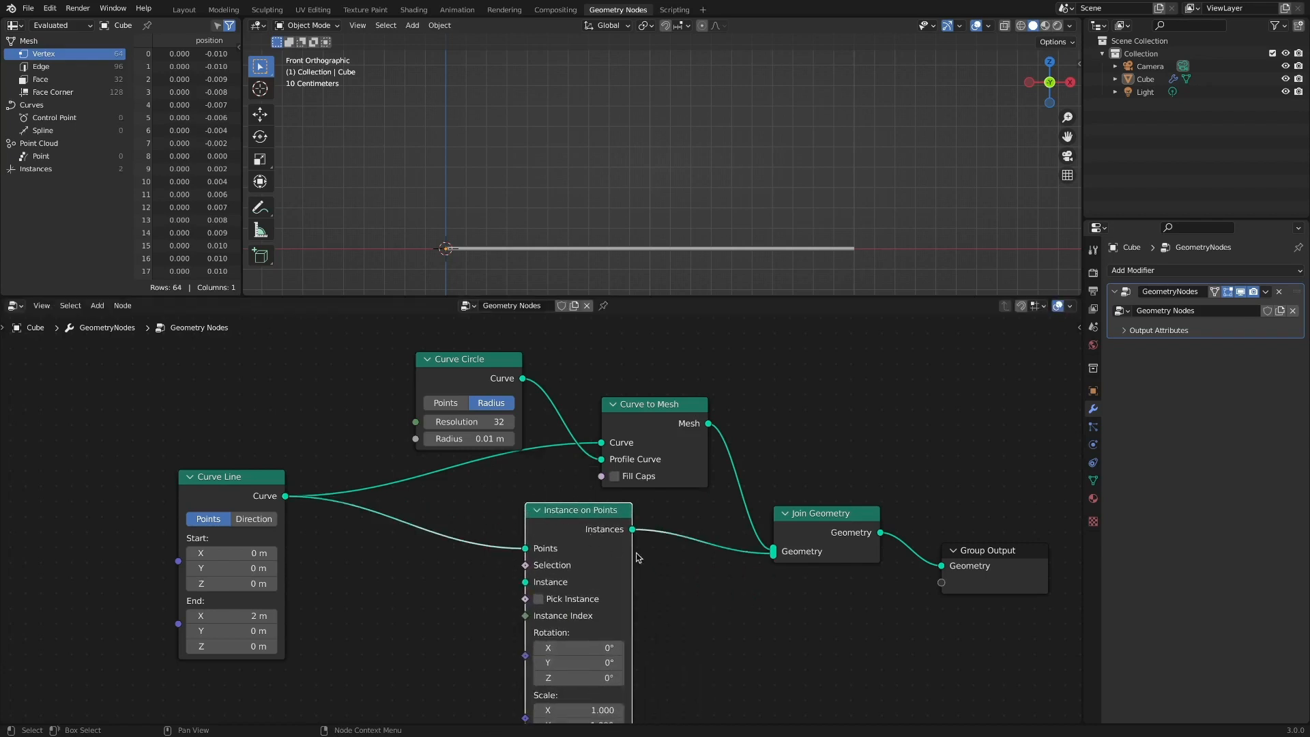
click(96, 305)
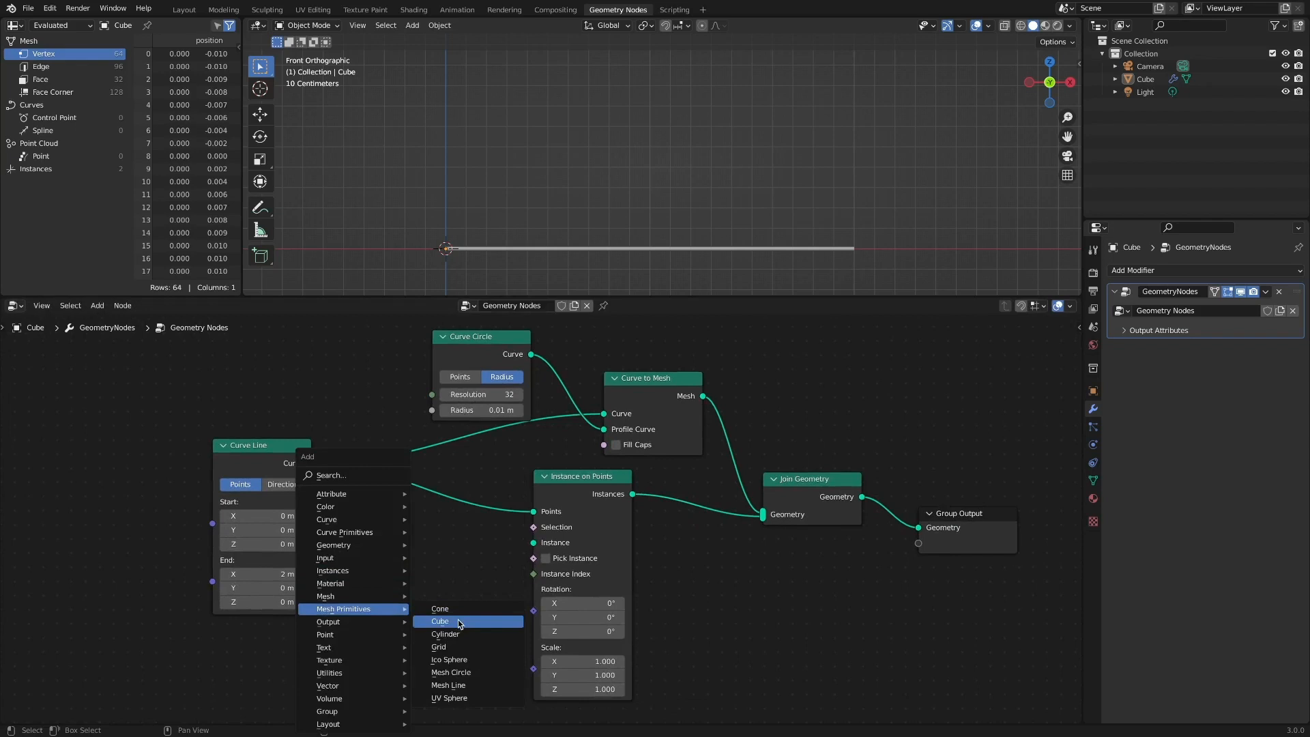
click(441, 621)
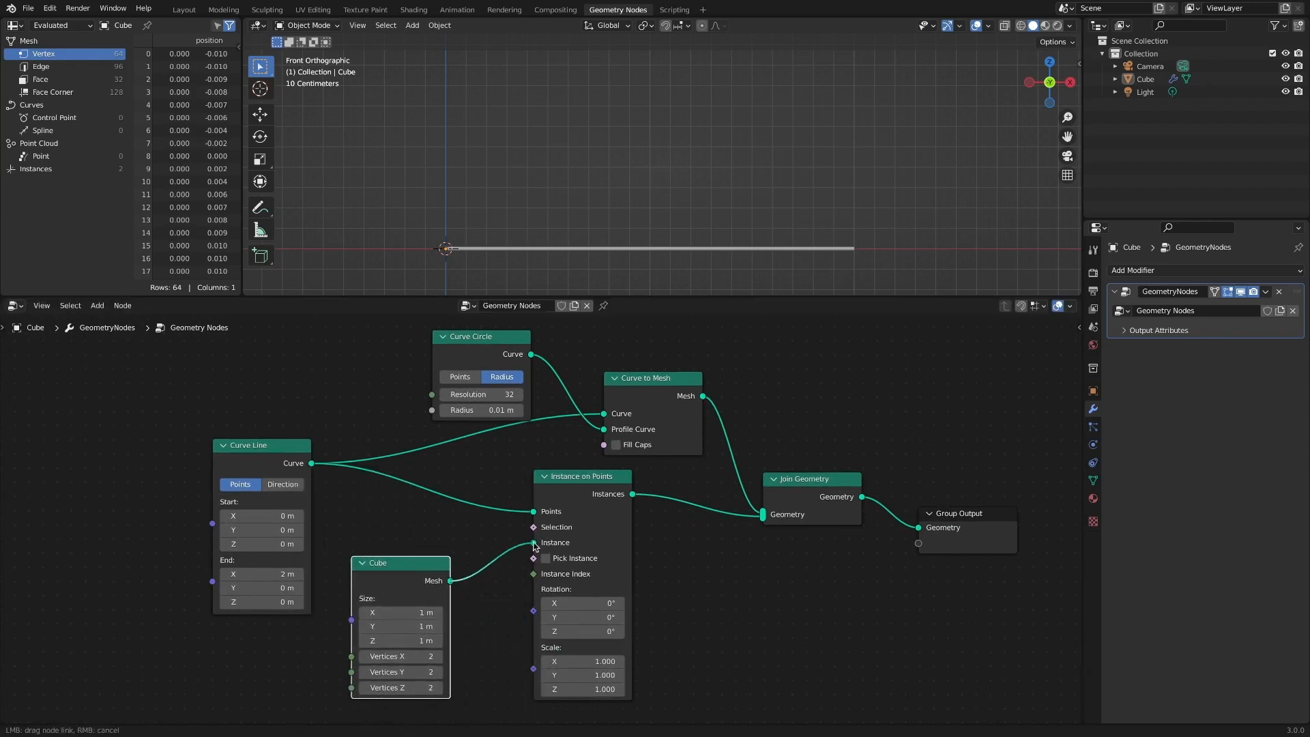
click(400, 612)
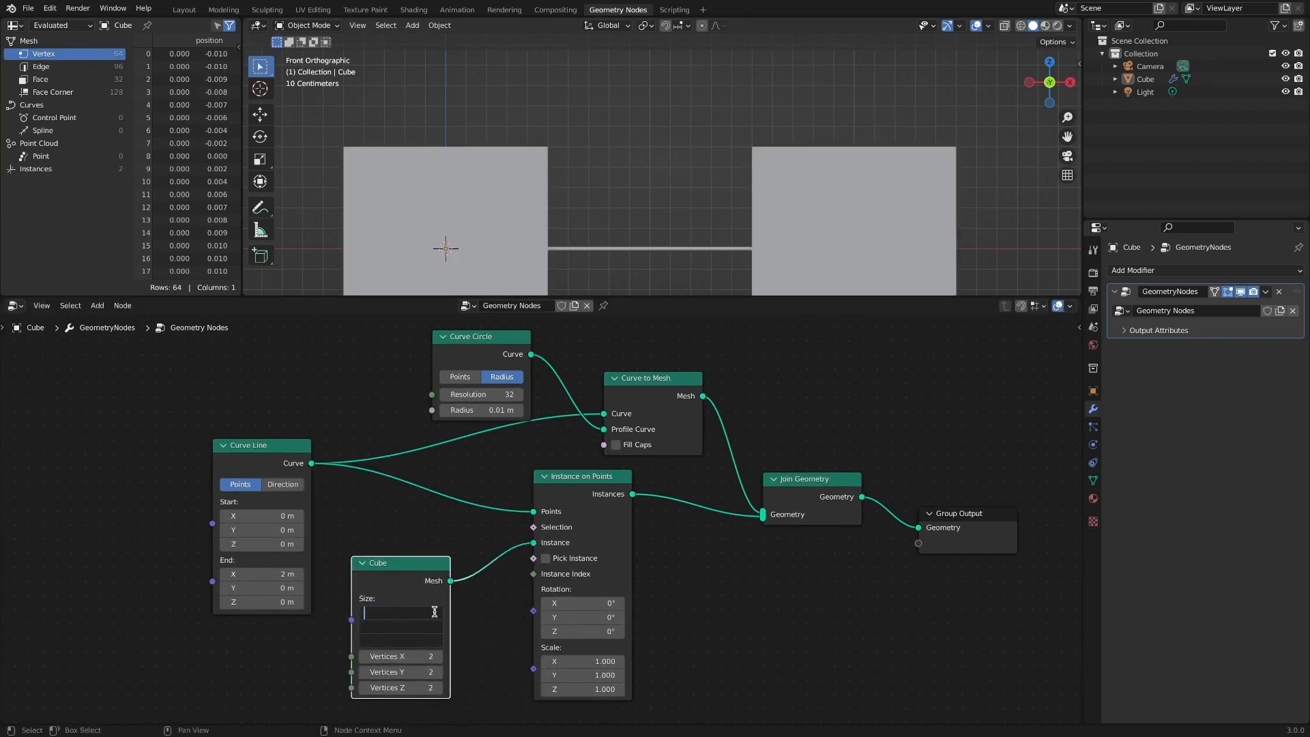
text(0.1 m)
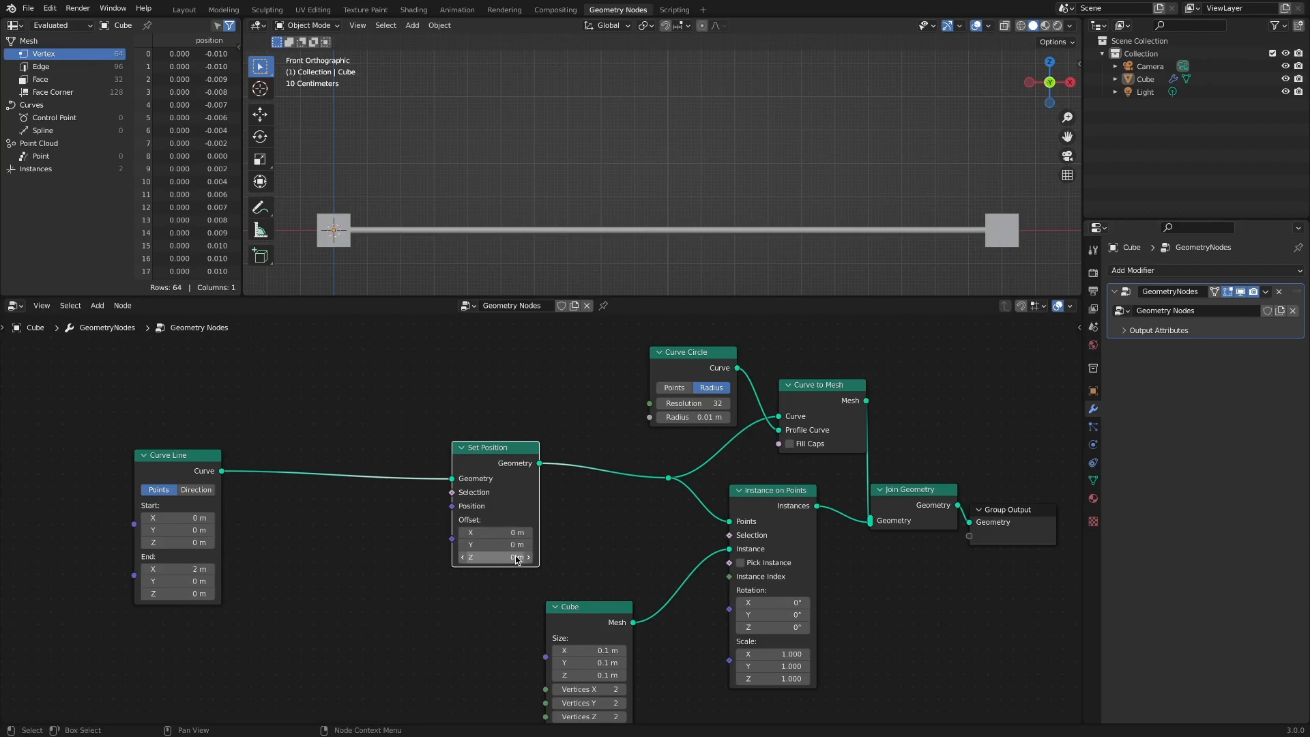
Try the Set Position Z offset on the line, then return it to 0 m
click(494, 557)
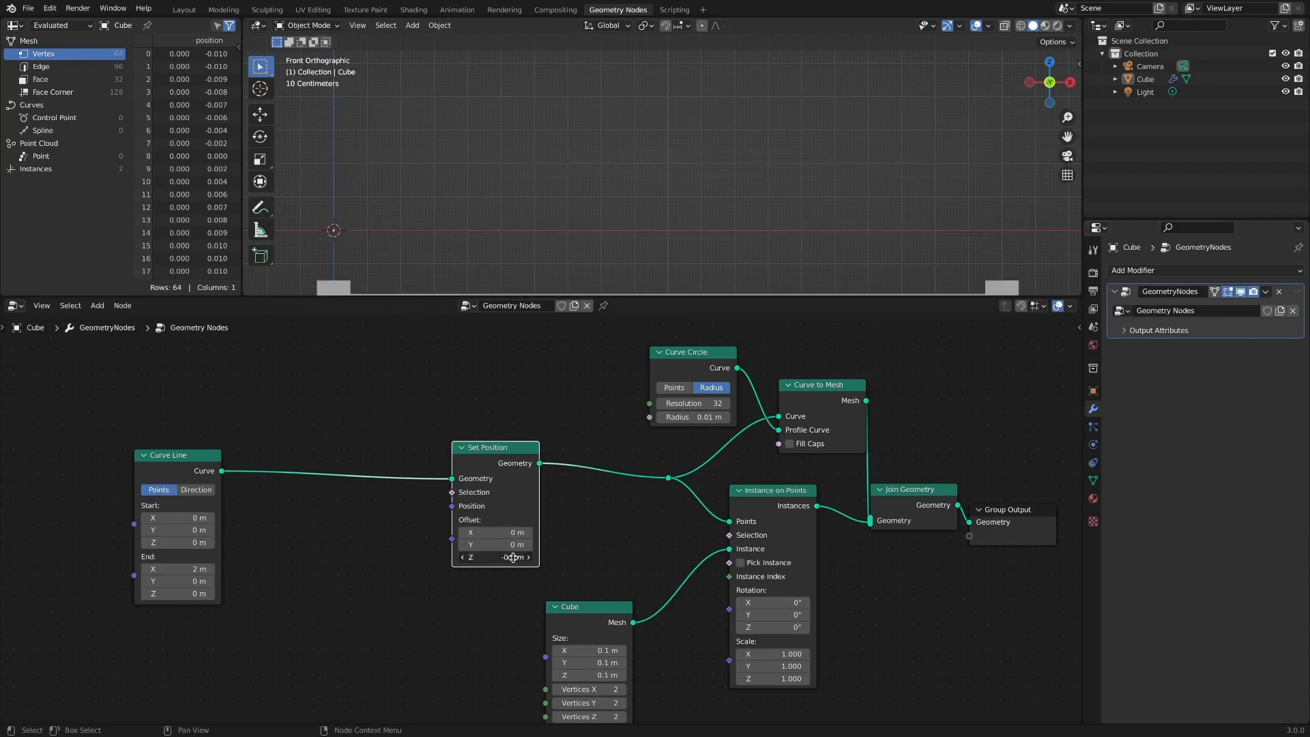
click(494, 556)
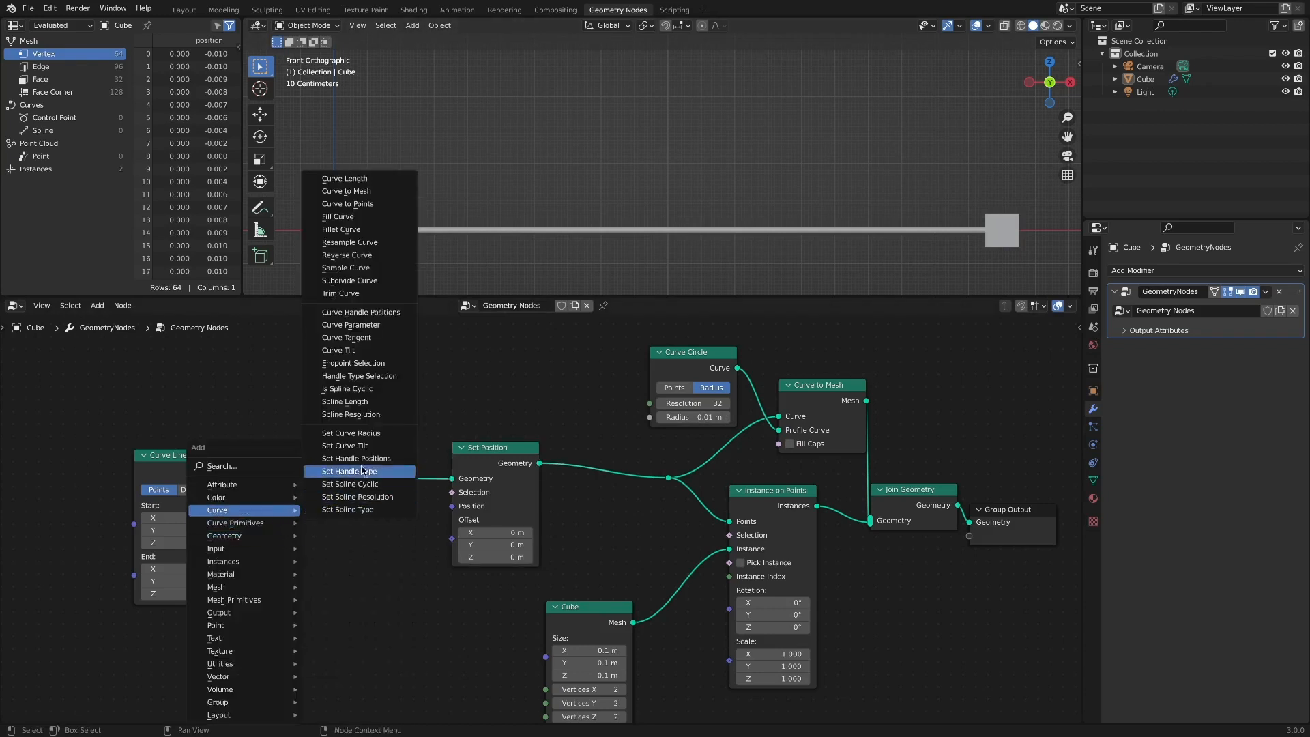
Drive Set Position's selection with Endpoint Selection (start 1, end 0) and test raising the first point
click(352, 363)
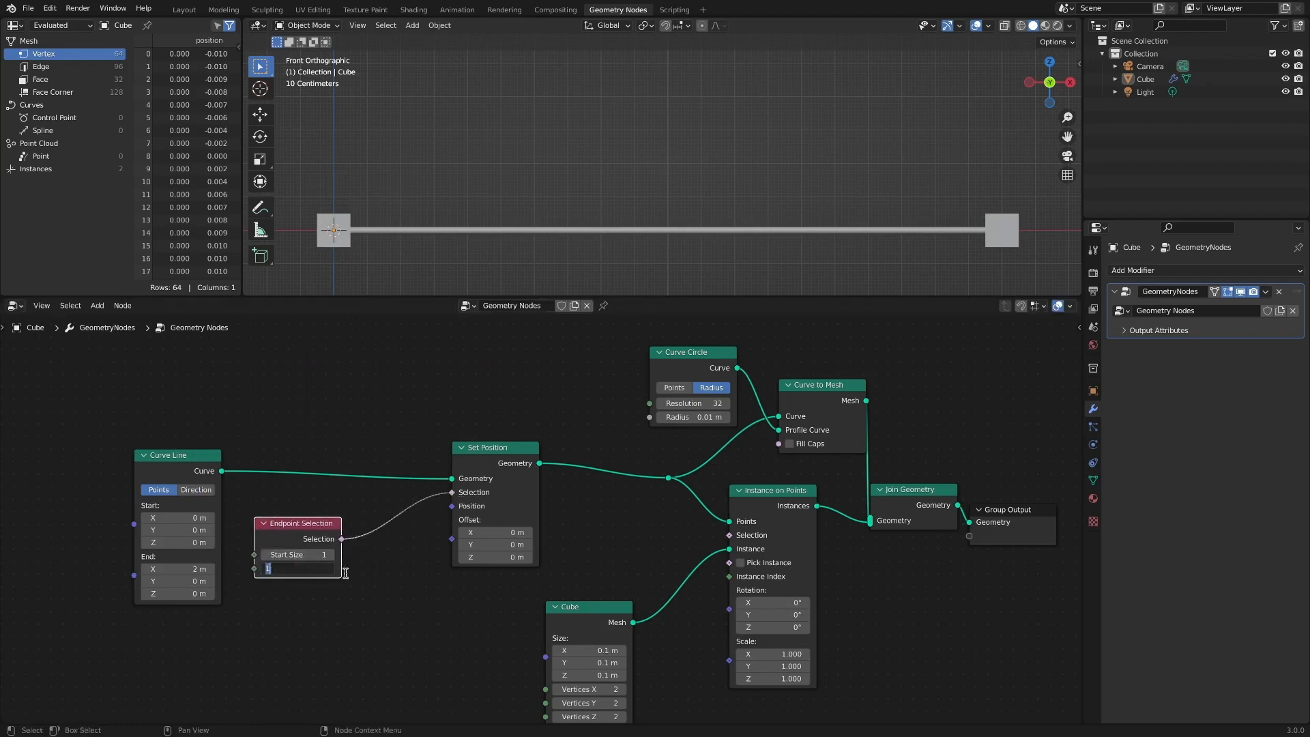
key(Return)
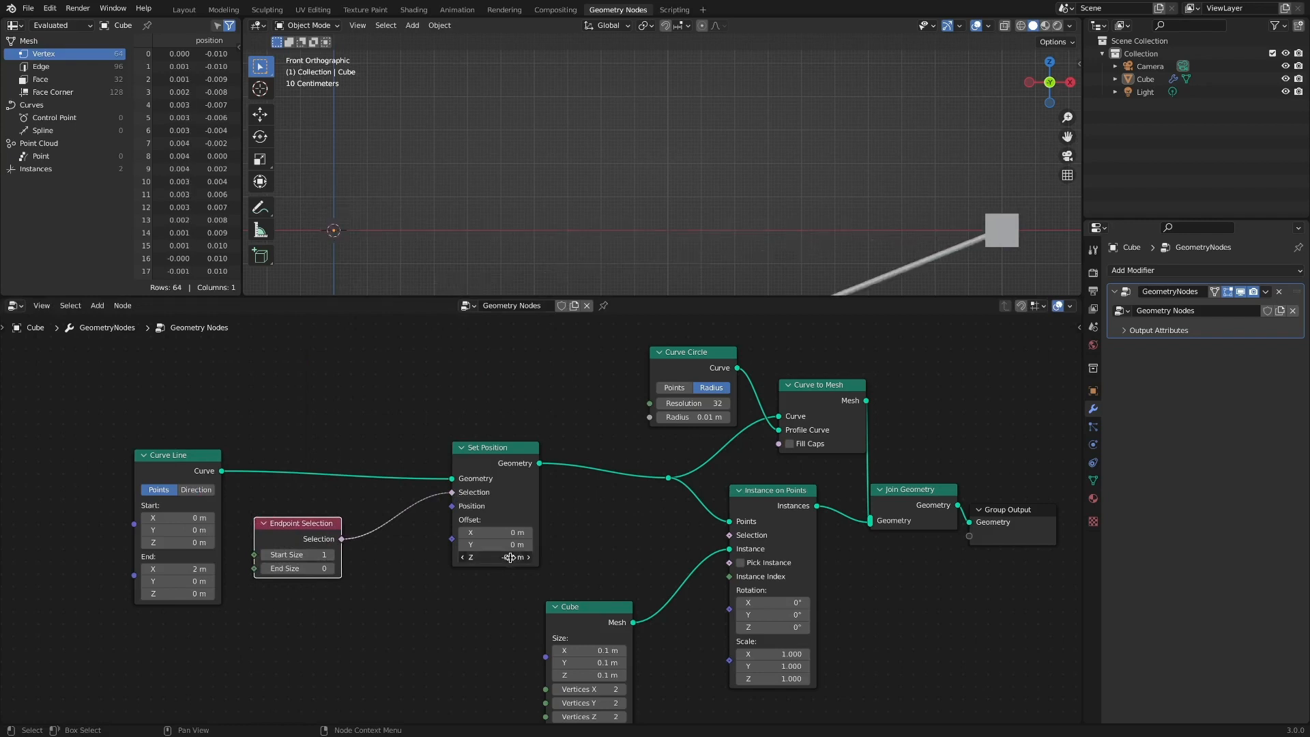
click(494, 557)
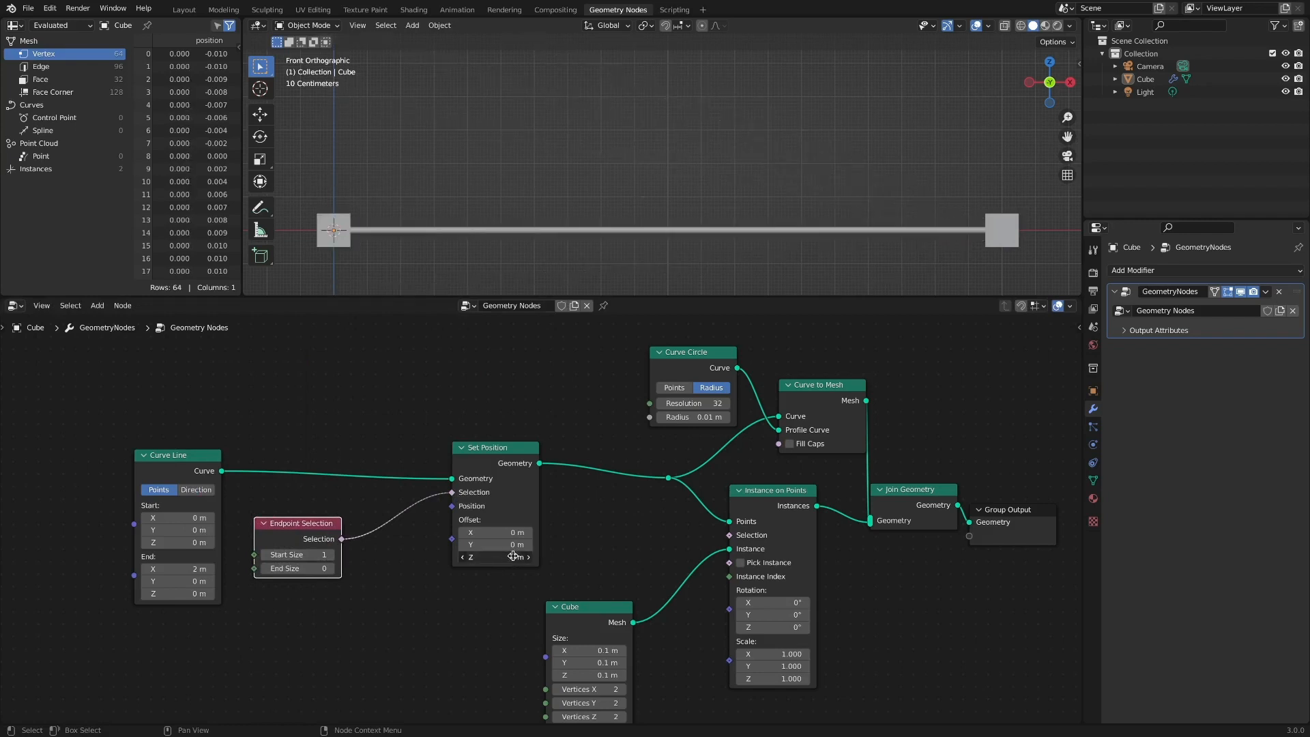
mouse_move(494, 557)
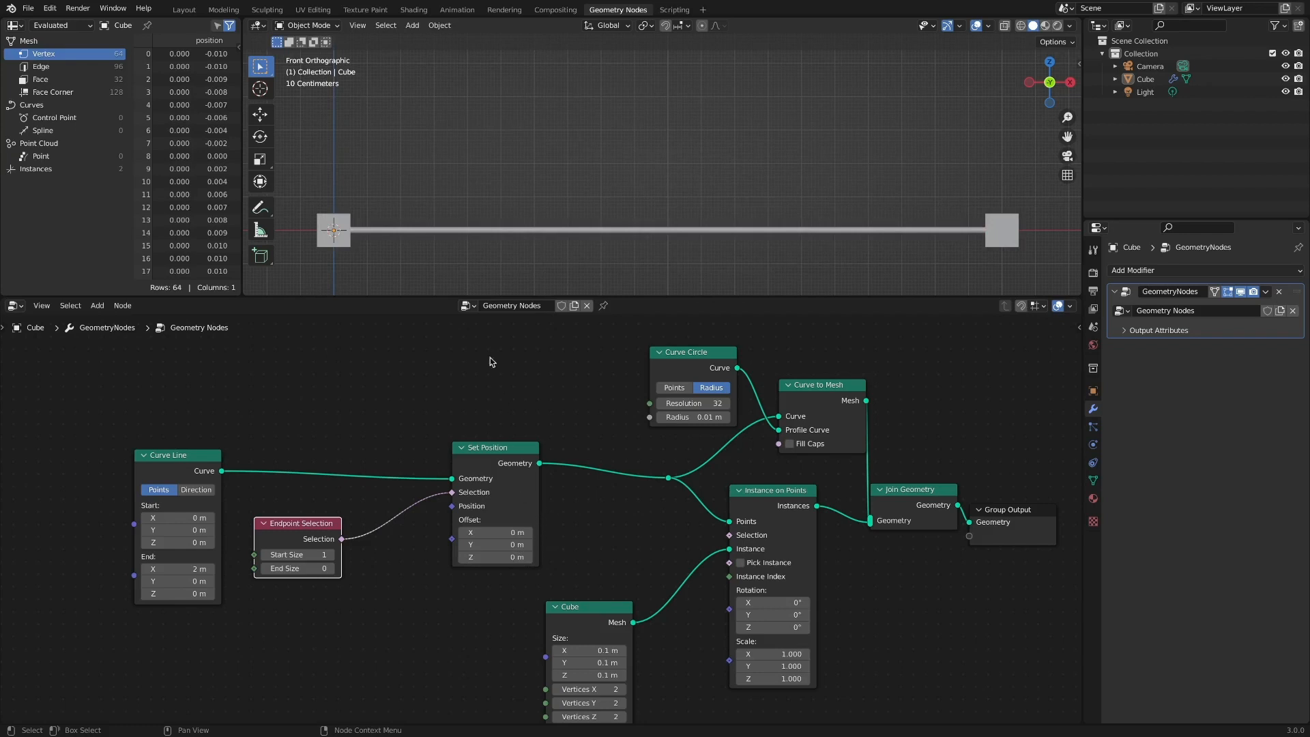
mouse_move(667, 306)
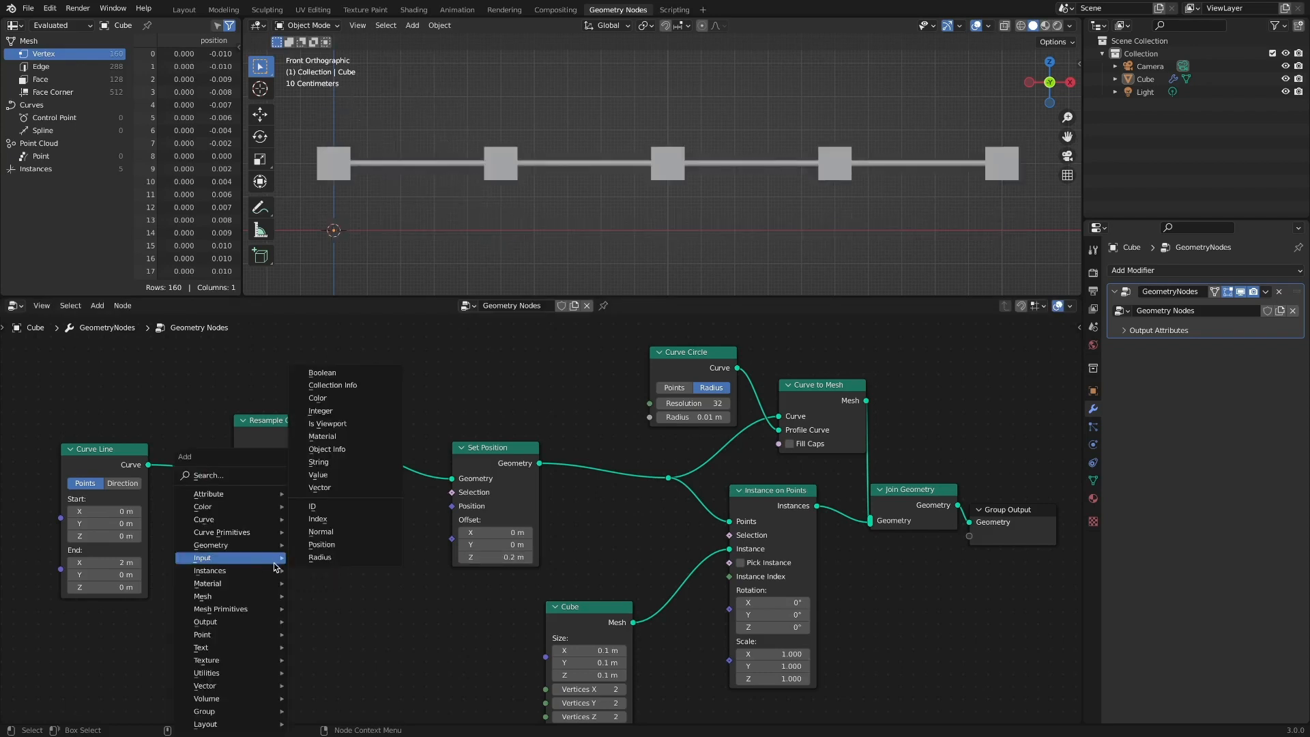
Select only point index 2 with an Index node compared Equal to B = 2 for the 0.2 m raise
click(316, 518)
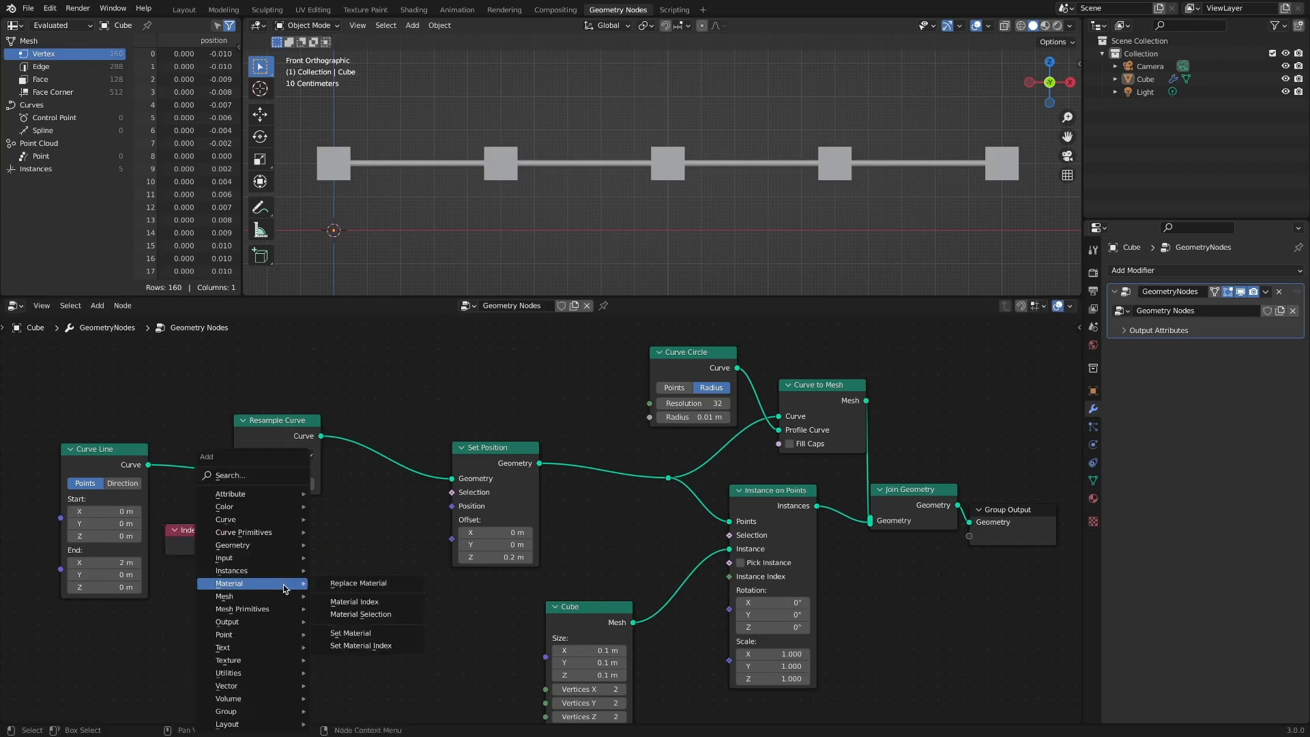
mouse_move(228, 673)
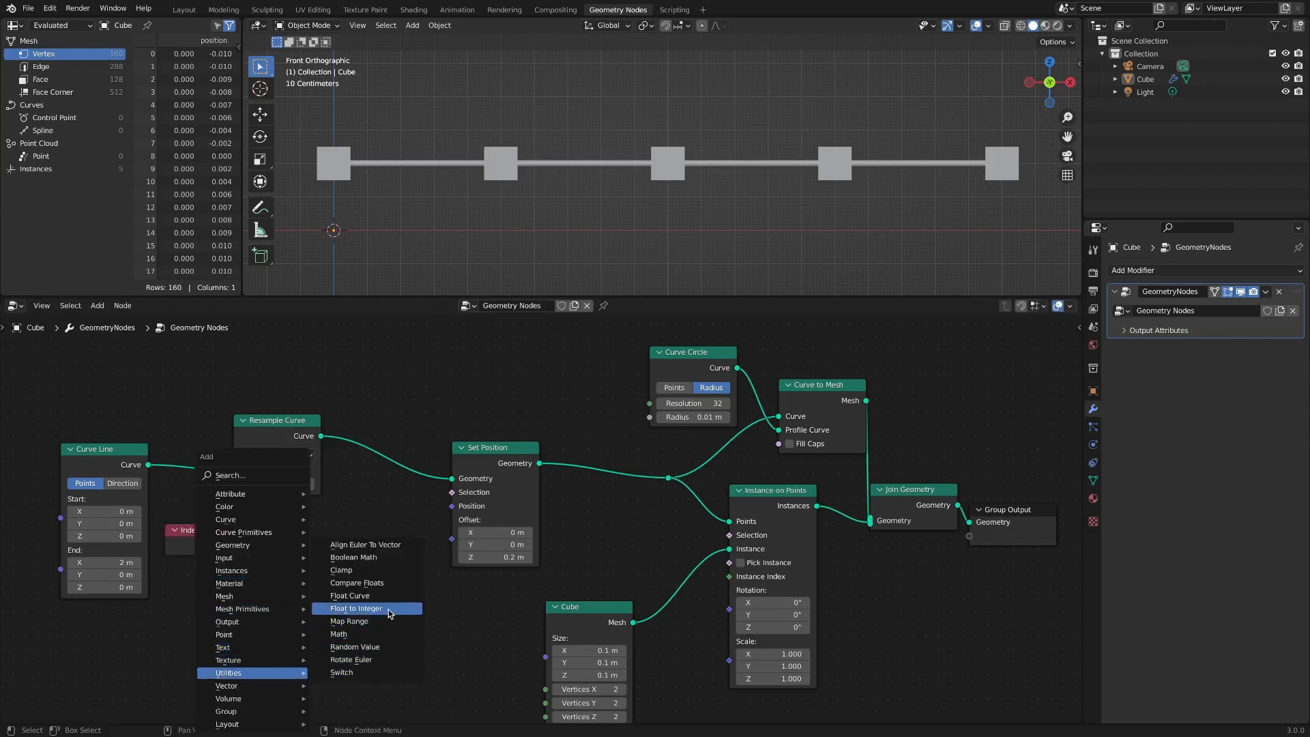
click(356, 582)
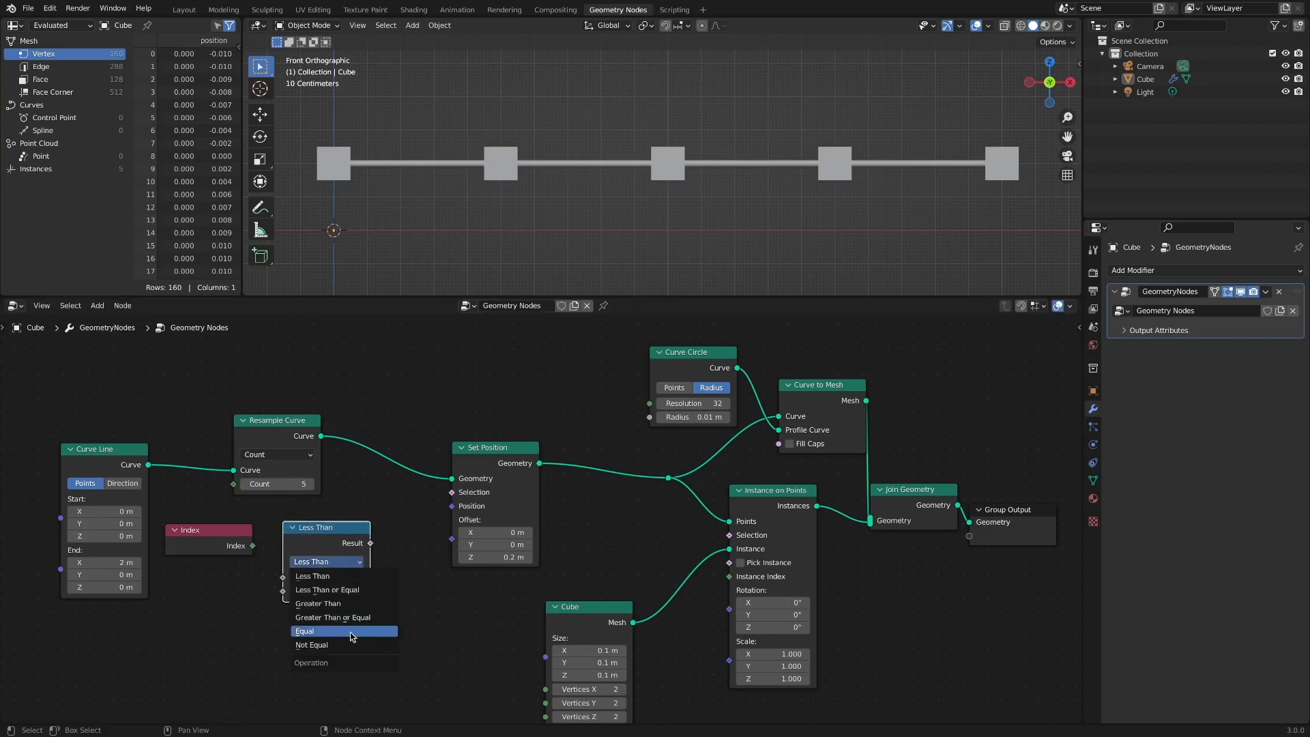
click(305, 630)
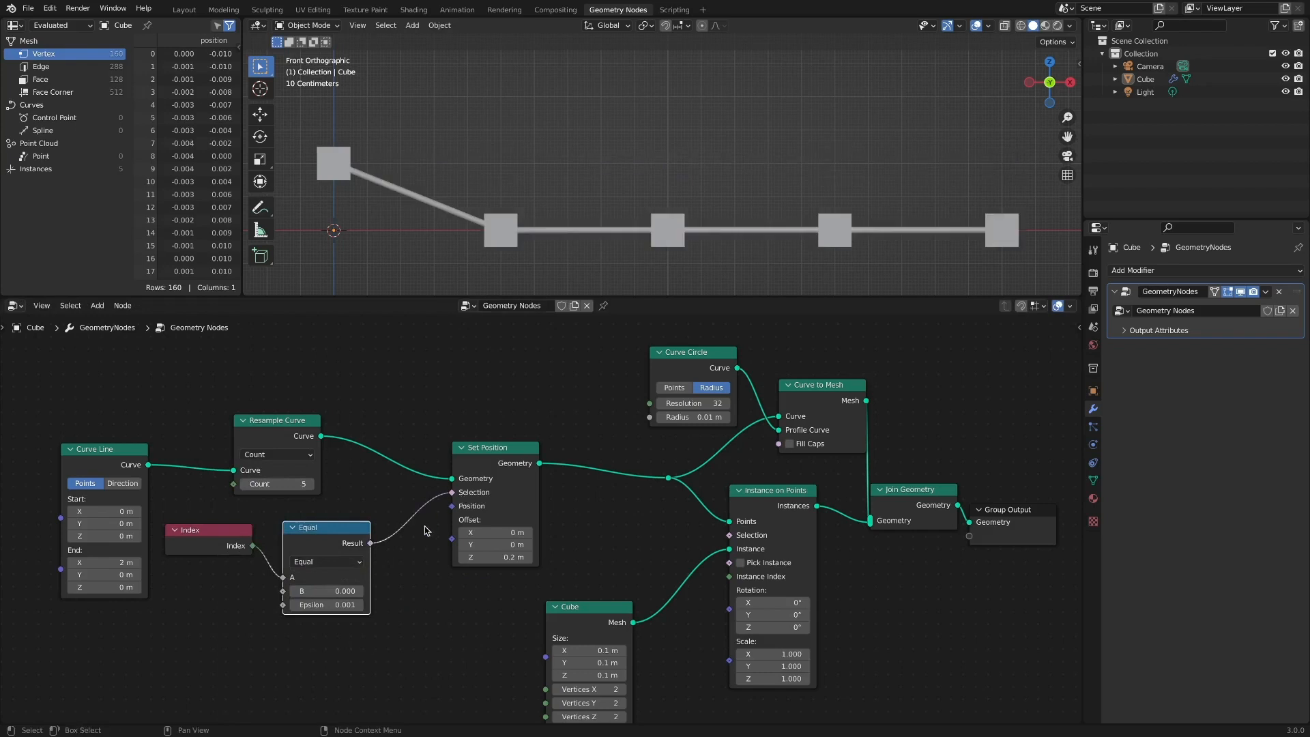
double_click(326, 591)
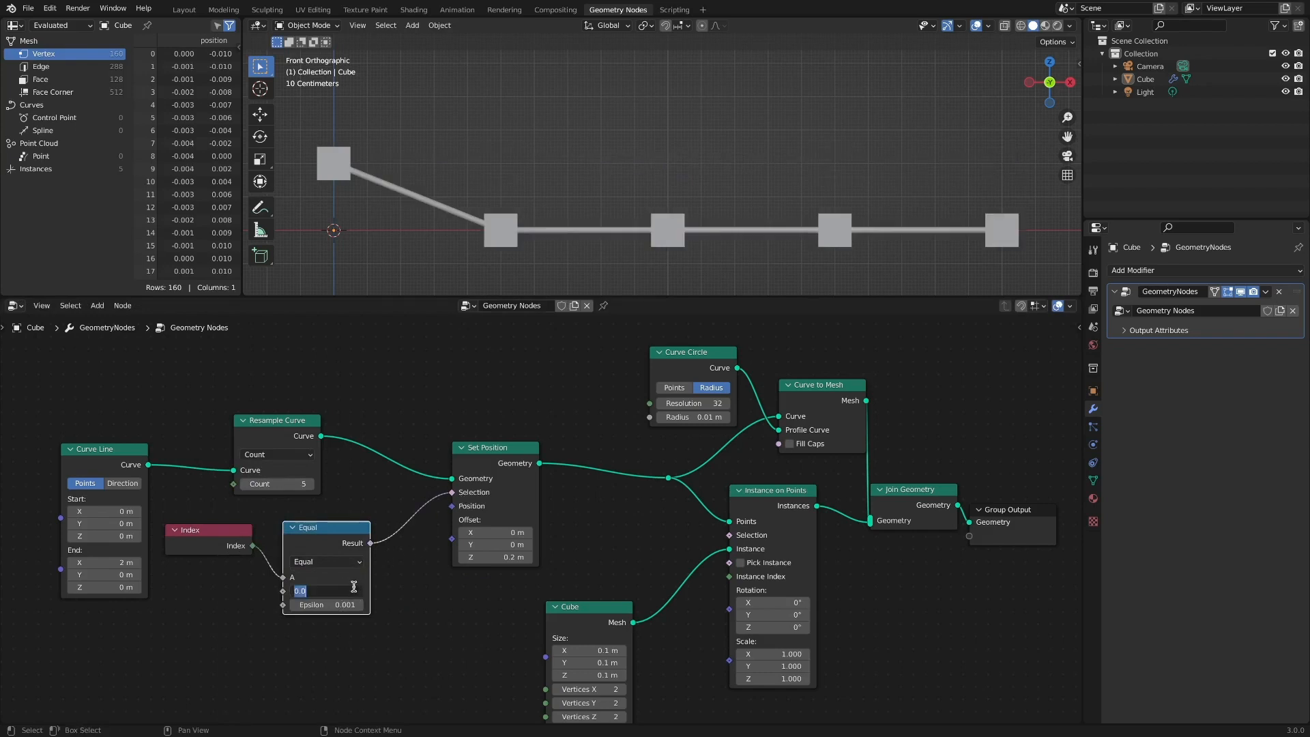
text(2.000)
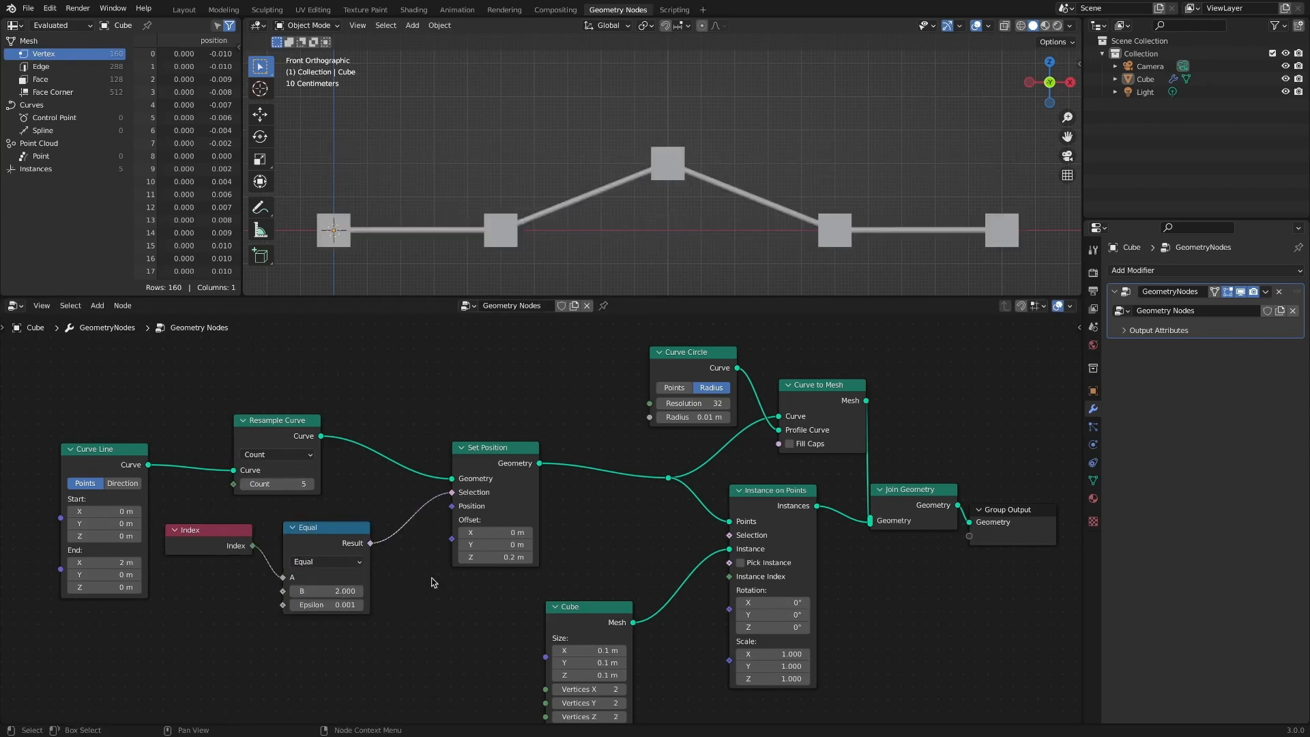
mouse_move(606, 519)
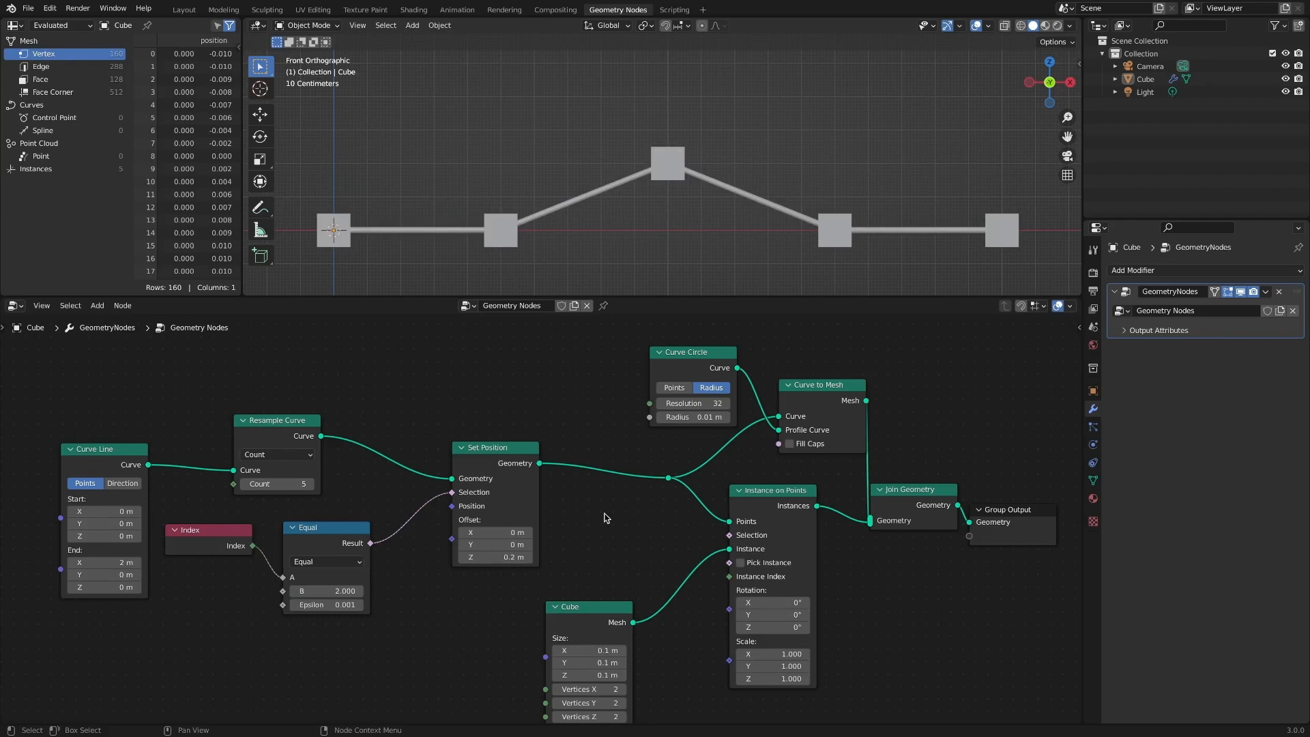
mouse_move(743, 460)
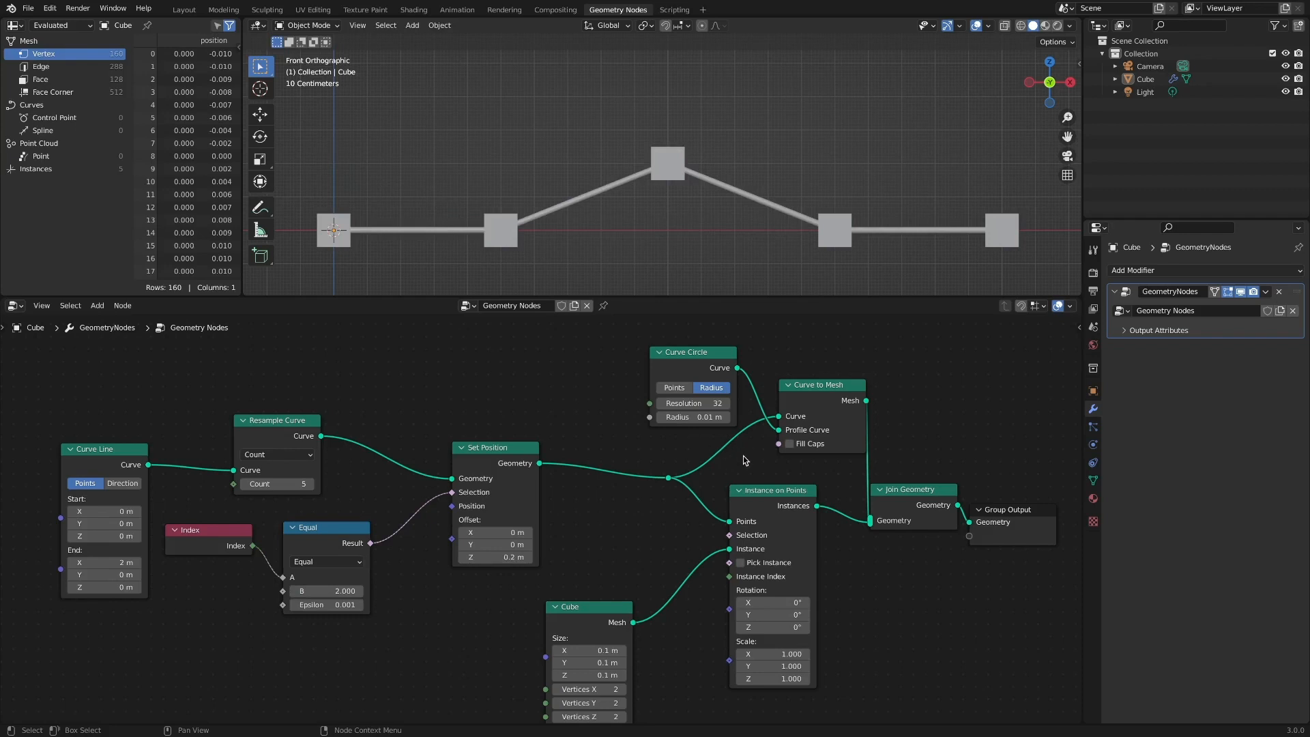
mouse_move(742, 459)
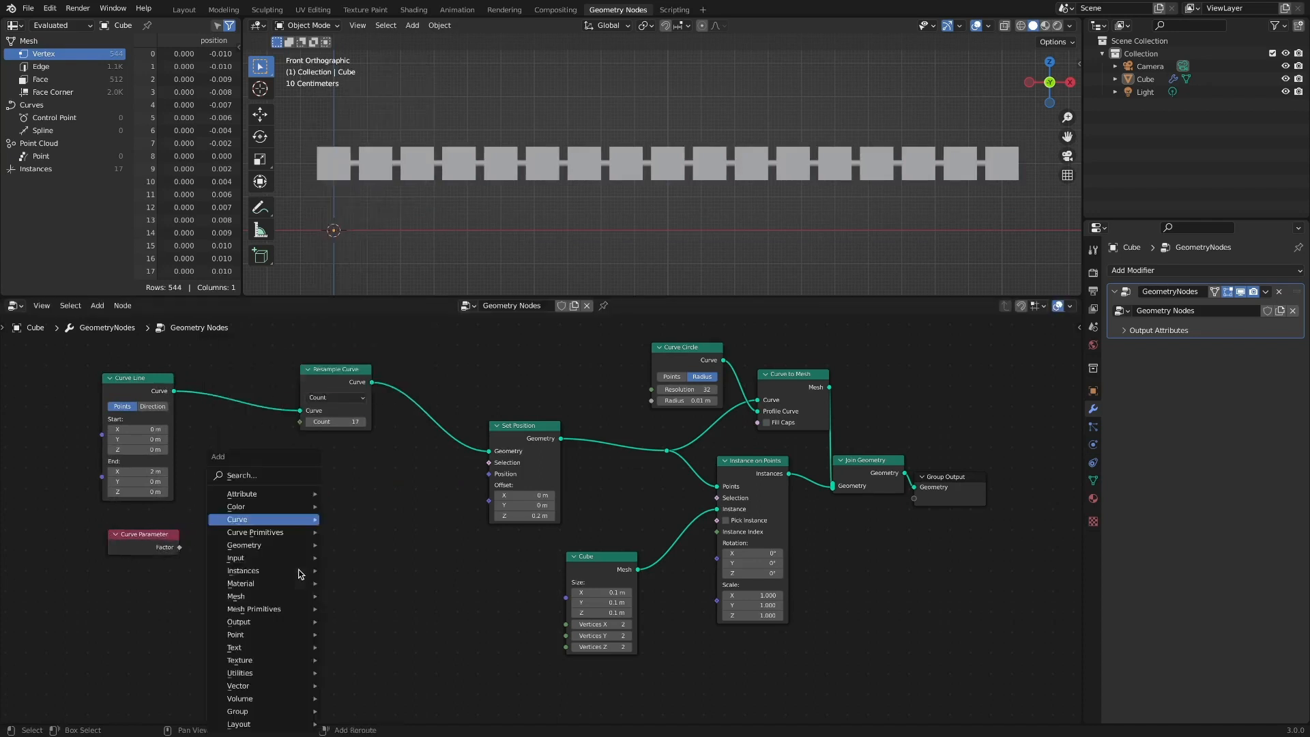
Add a Separate XYZ node alongside Curve Parameter for the 17-point resampled line
click(238, 685)
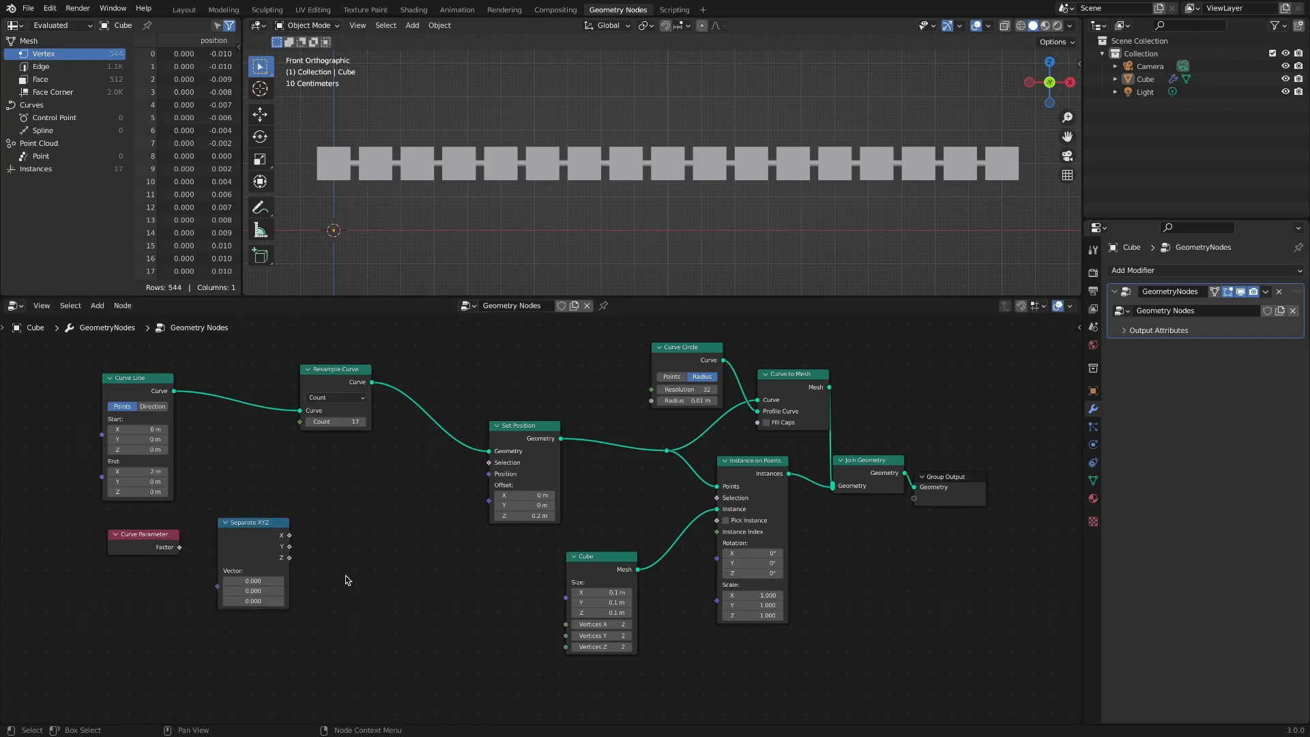